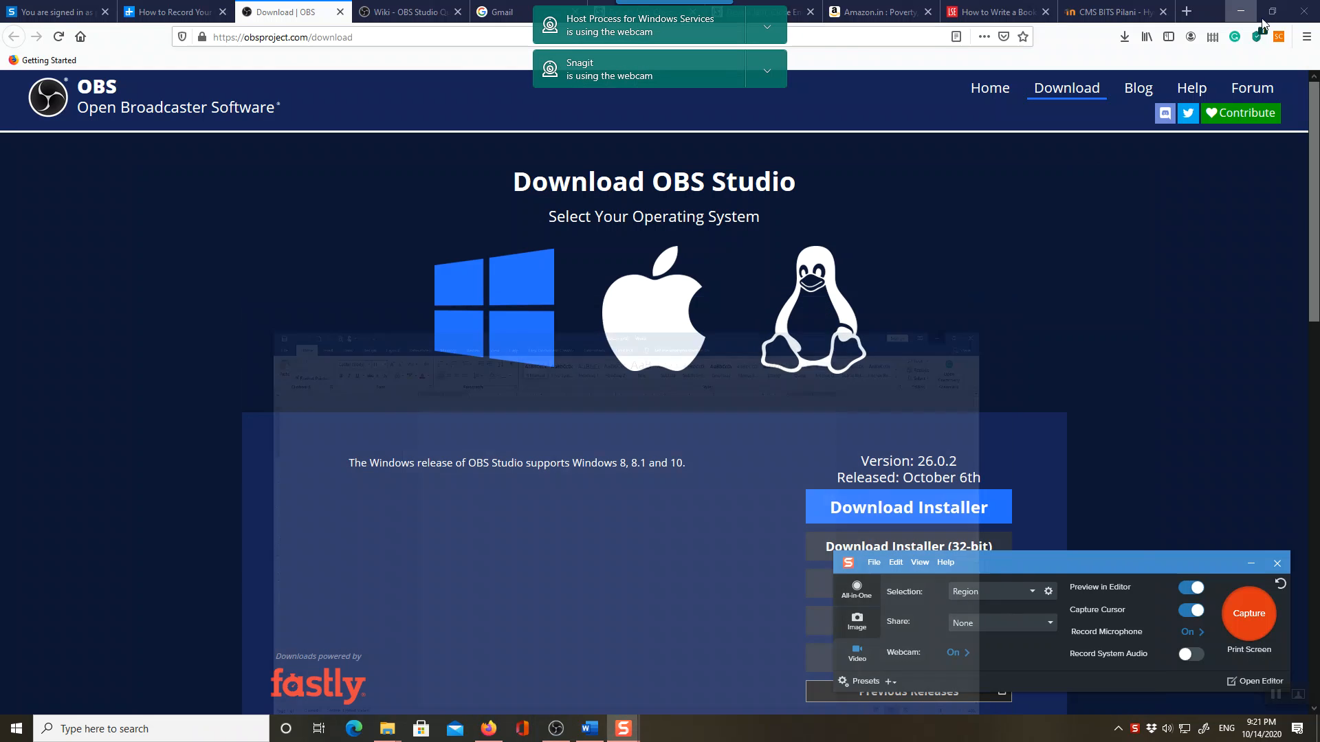
pyautogui.moveTo(1241, 12)
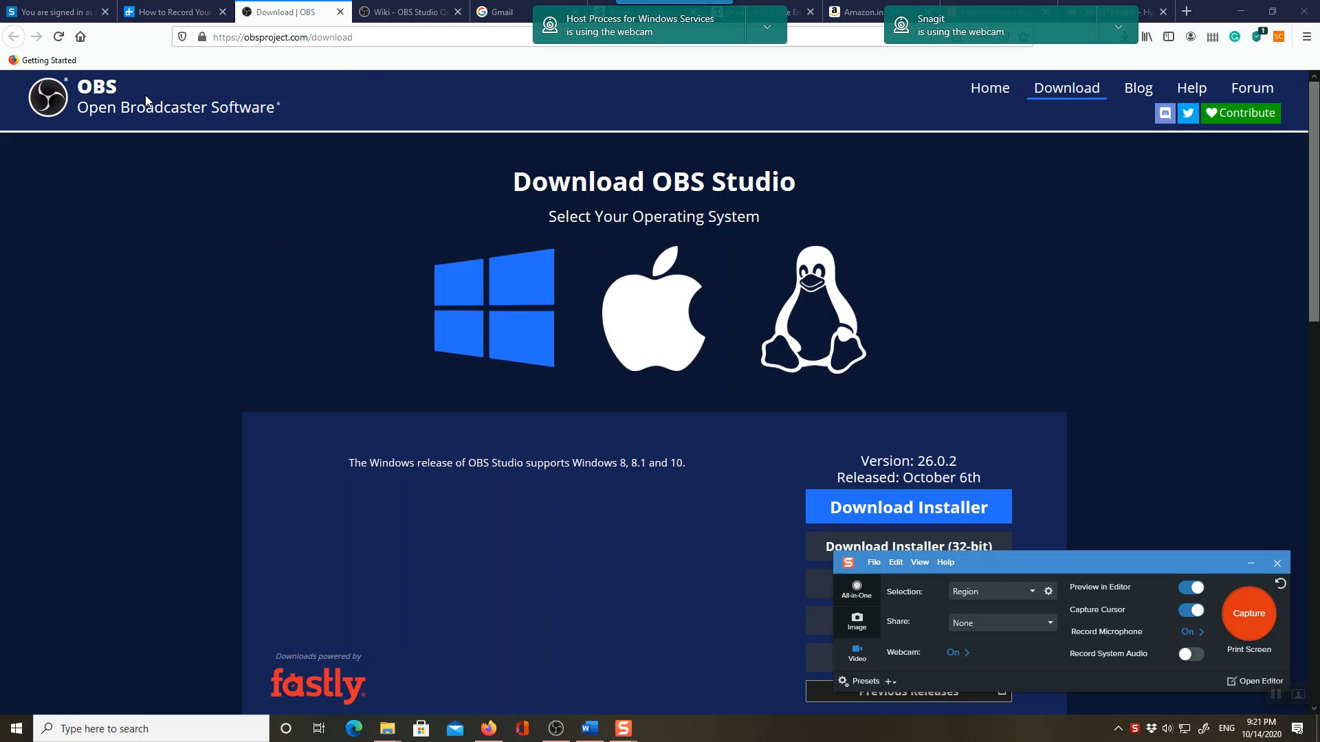
pyautogui.moveTo(366, 209)
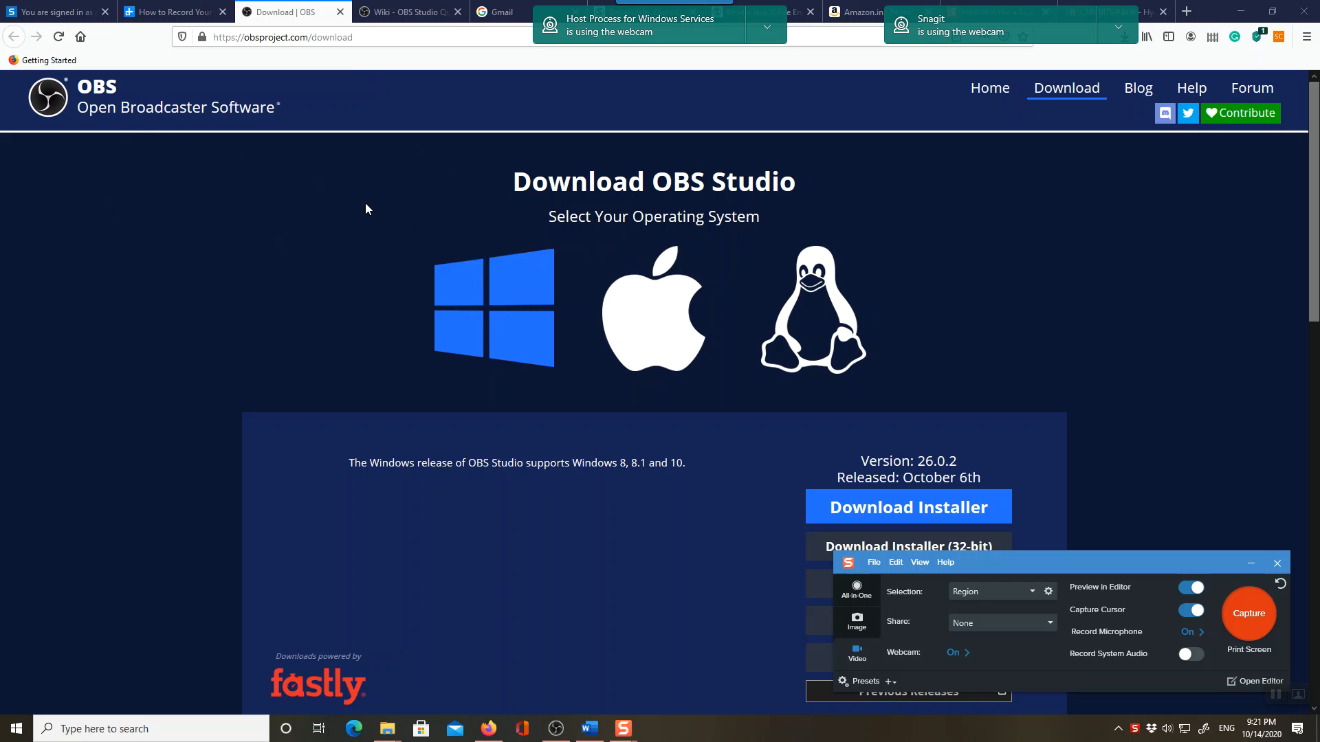
pyautogui.moveTo(767, 487)
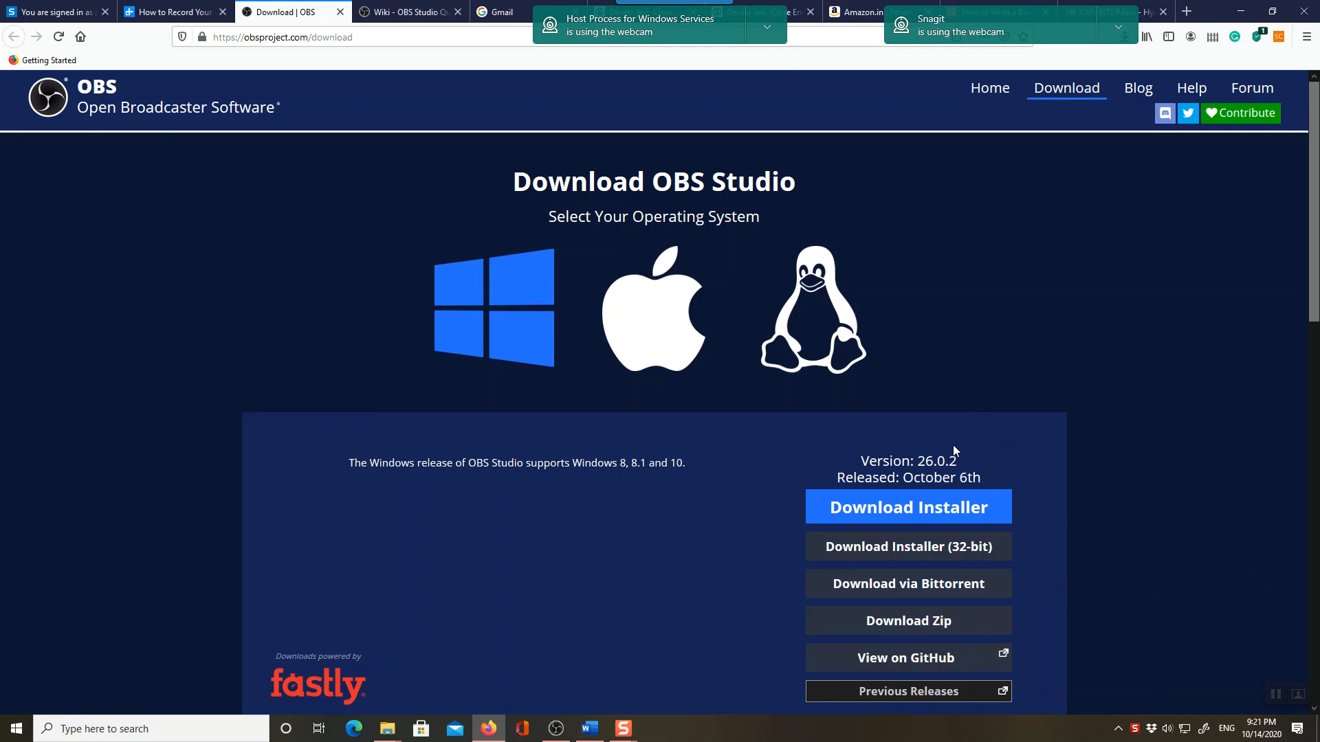
pyautogui.moveTo(1068, 399)
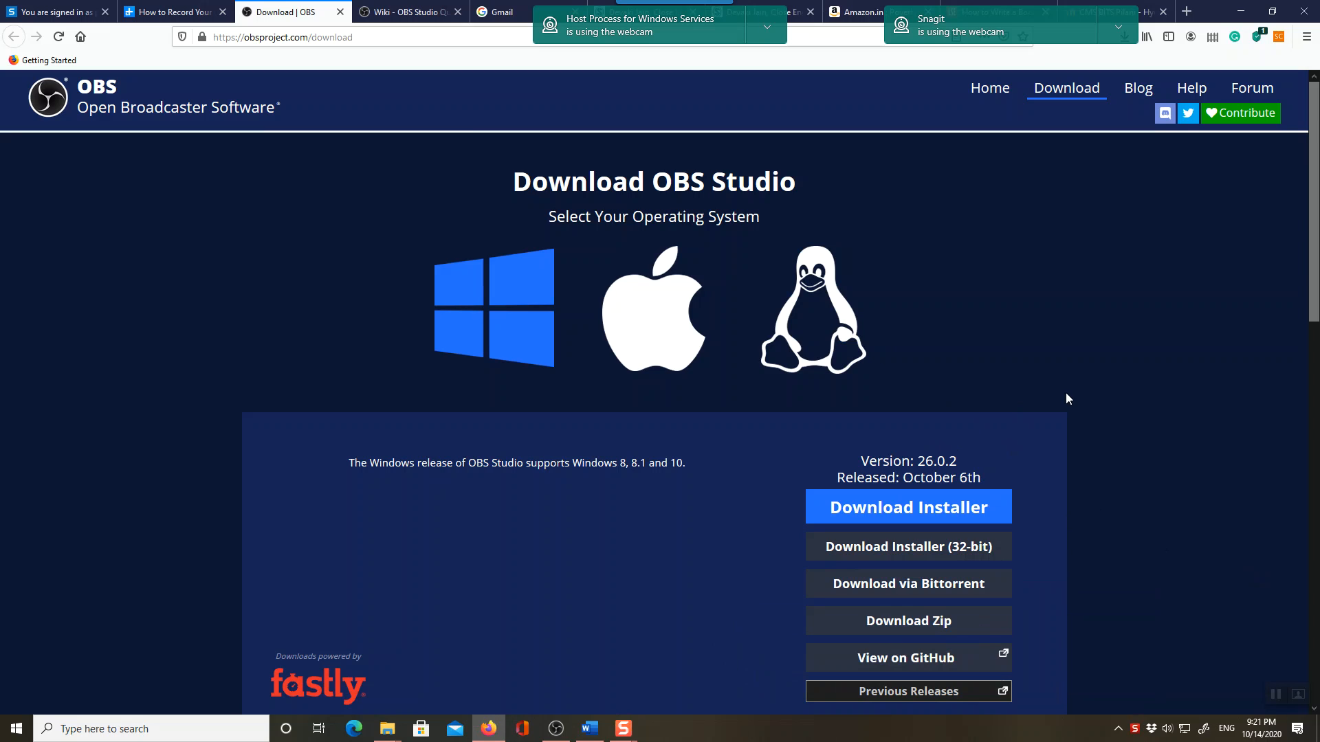
pyautogui.moveTo(1004, 535)
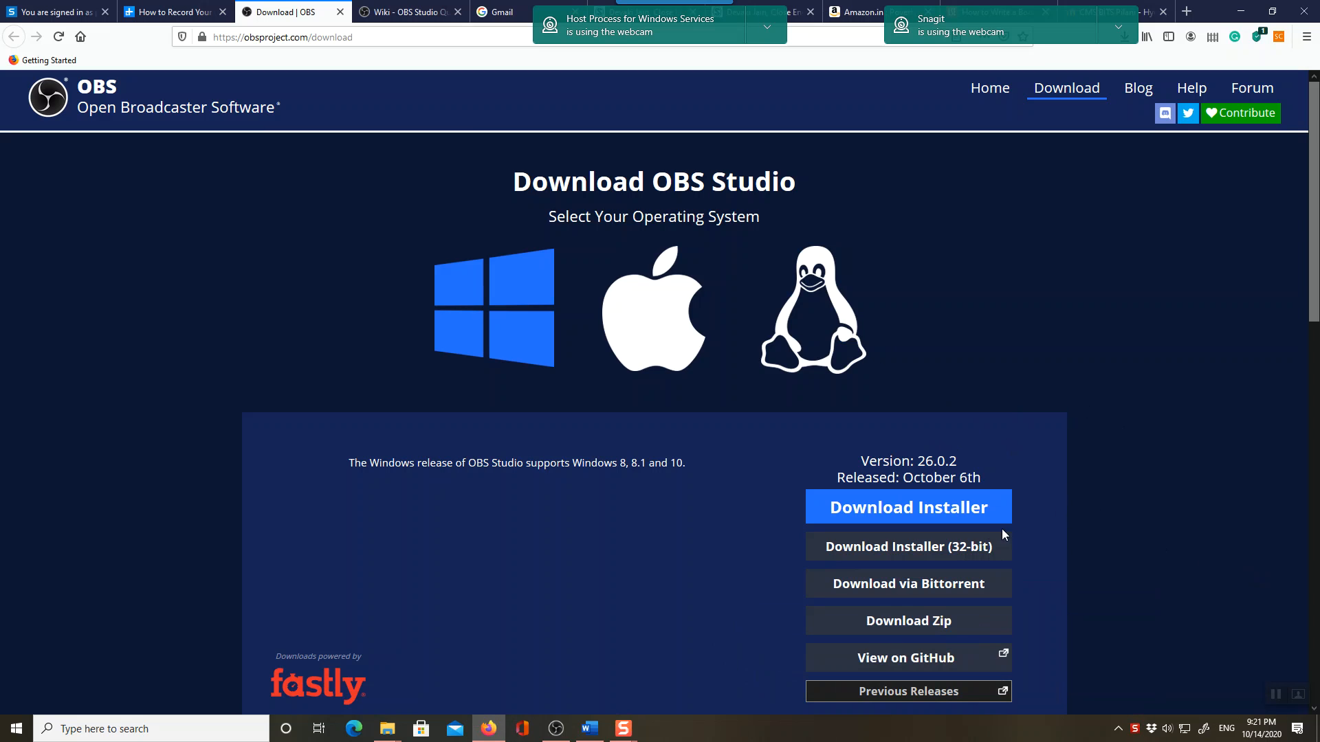
pyautogui.moveTo(1059, 465)
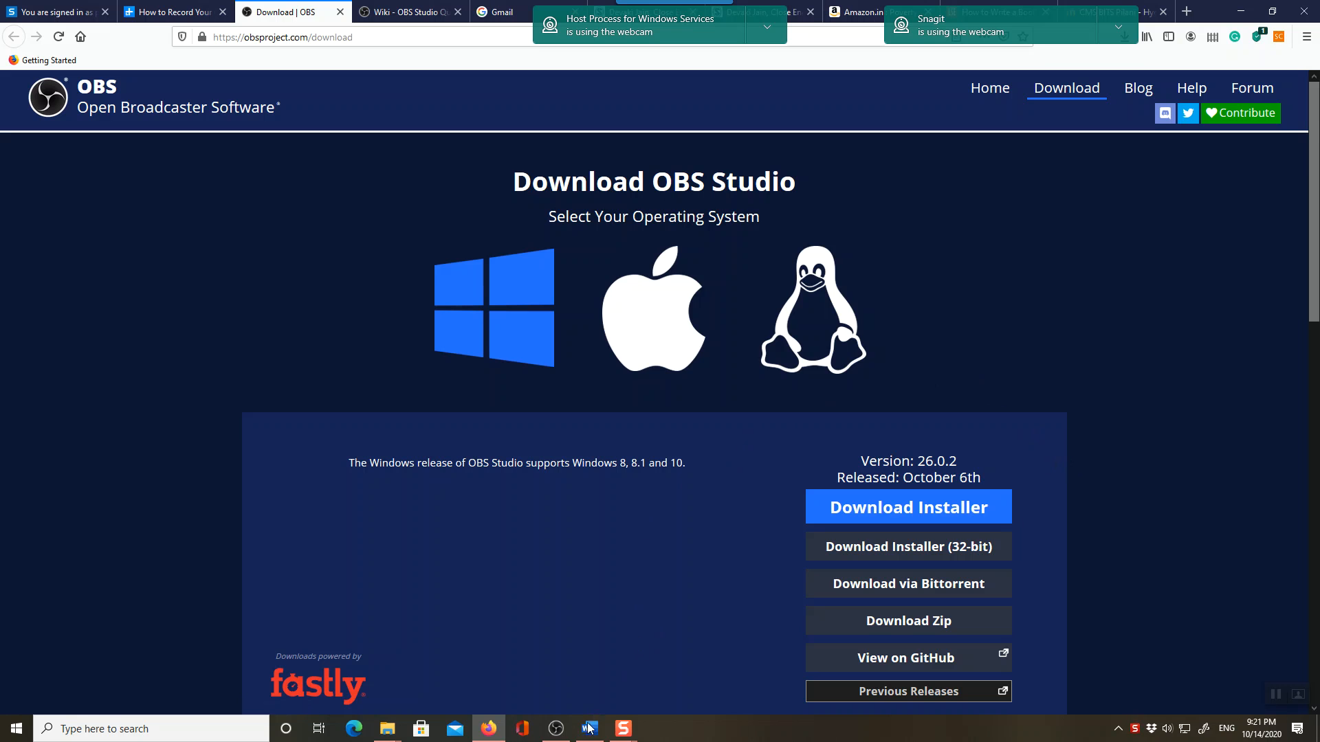
# - Bring up OBS Studio and add a new Display Capture source to the empty scene
pyautogui.click(554, 729)
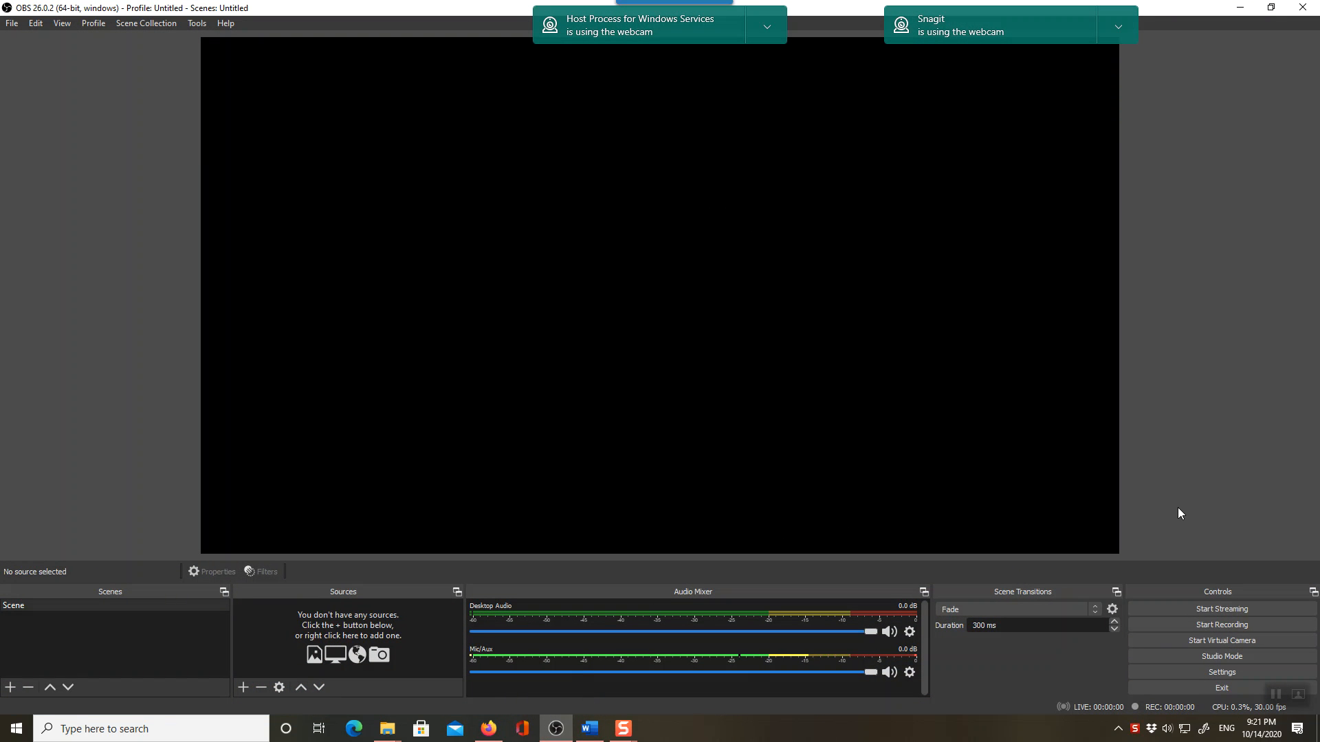
pyautogui.moveTo(476, 132)
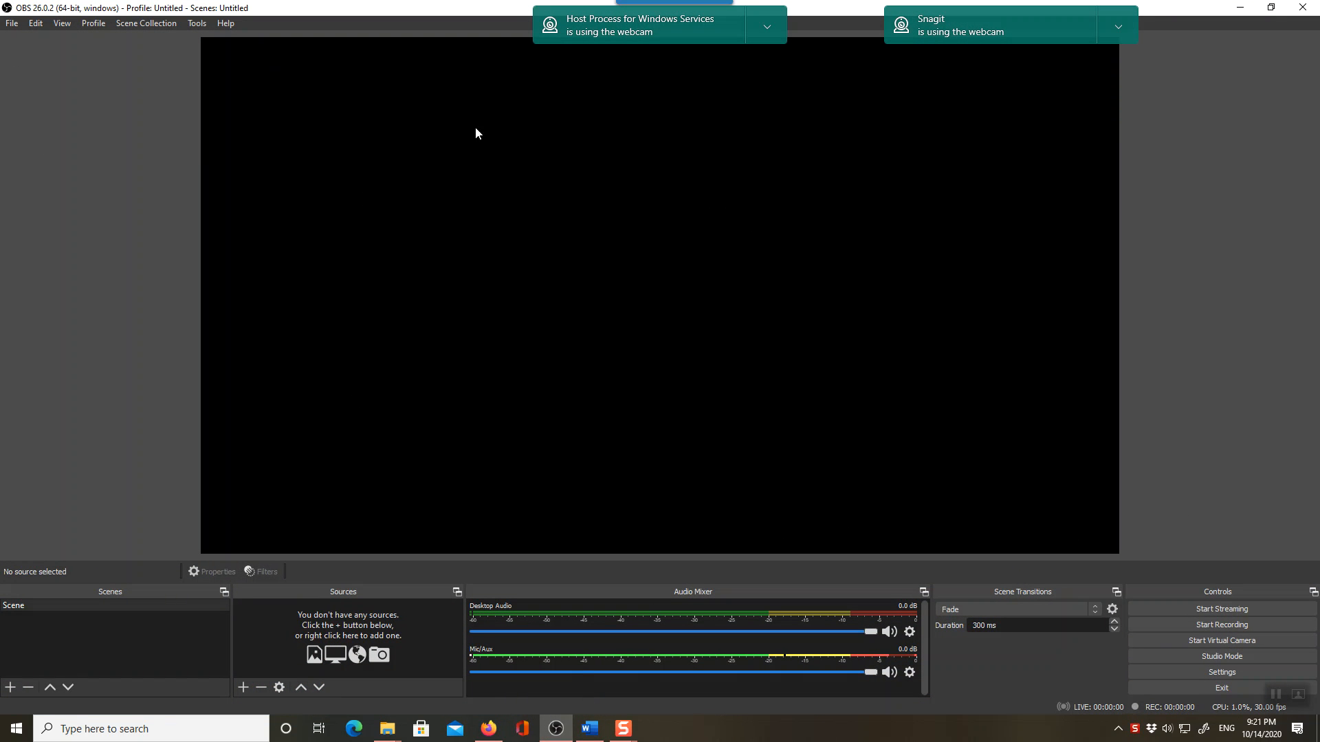
pyautogui.moveTo(413, 597)
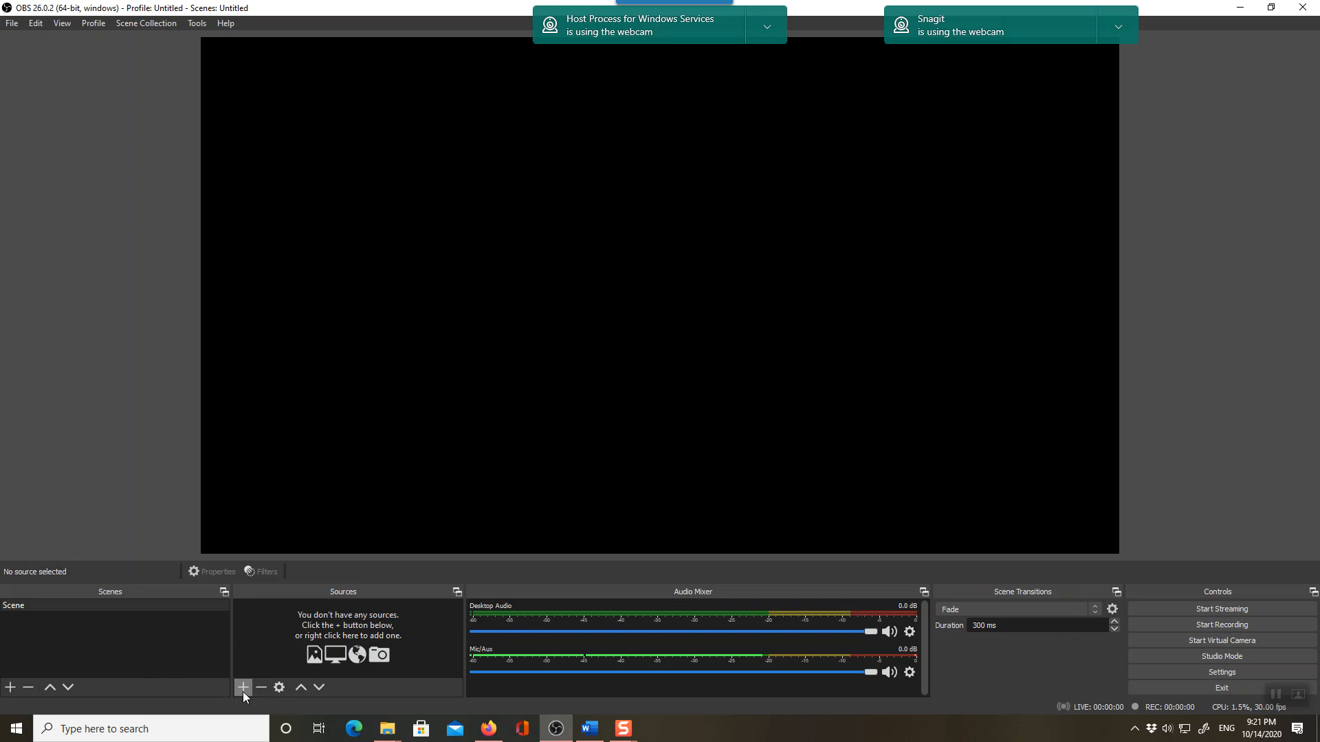
pyautogui.moveTo(242, 687)
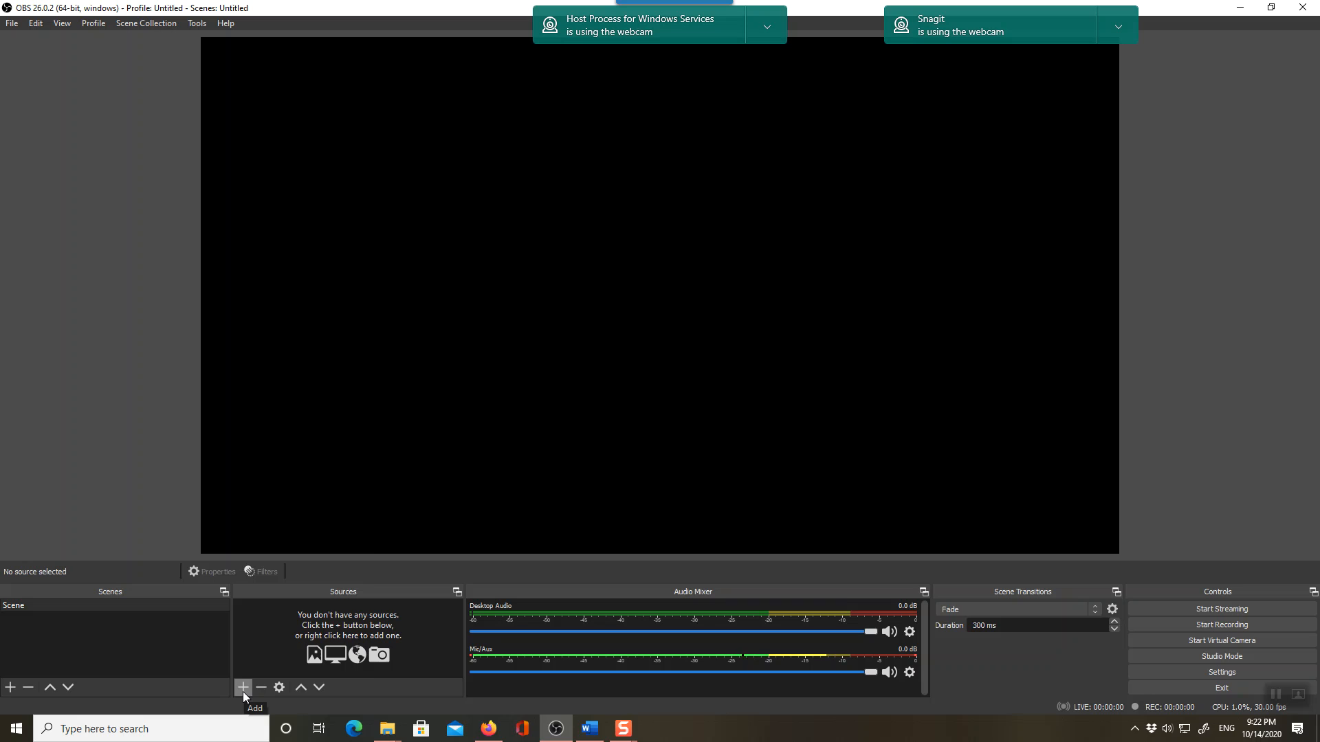
pyautogui.click(243, 688)
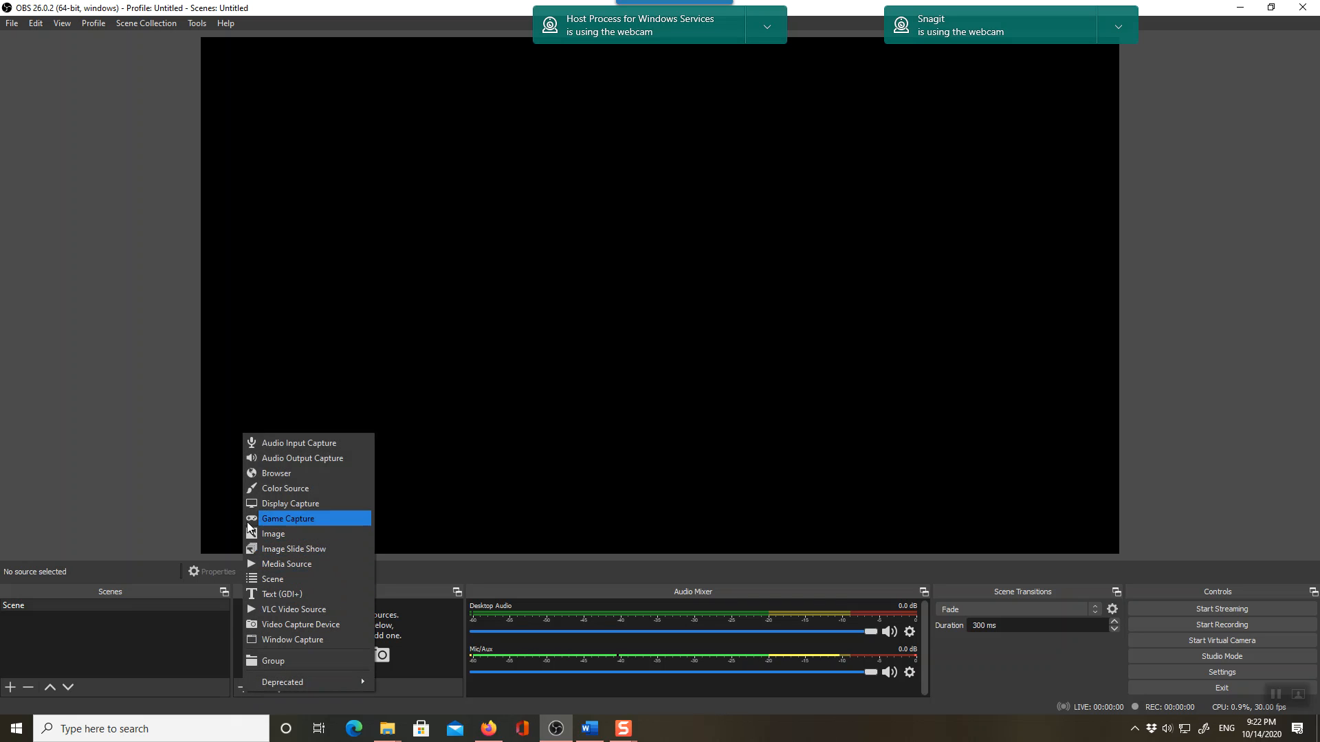
pyautogui.click(288, 503)
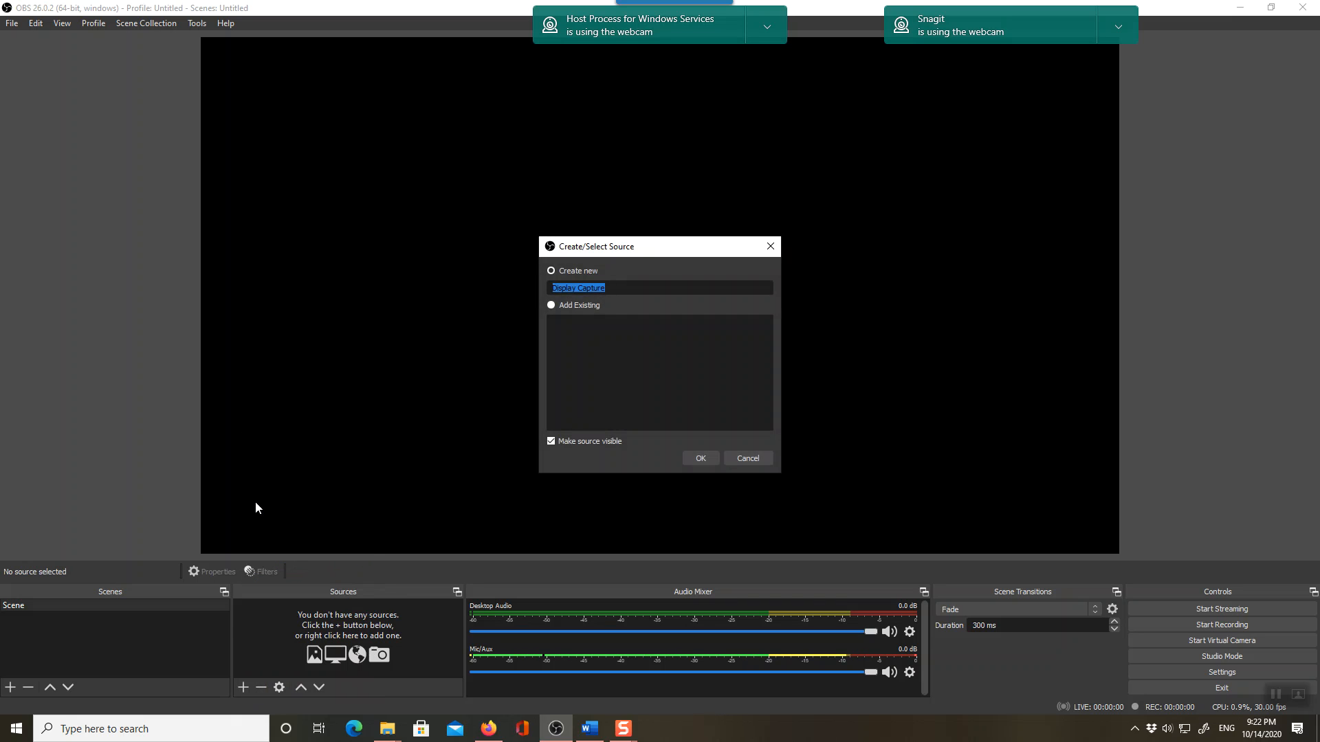
pyautogui.moveTo(356, 530)
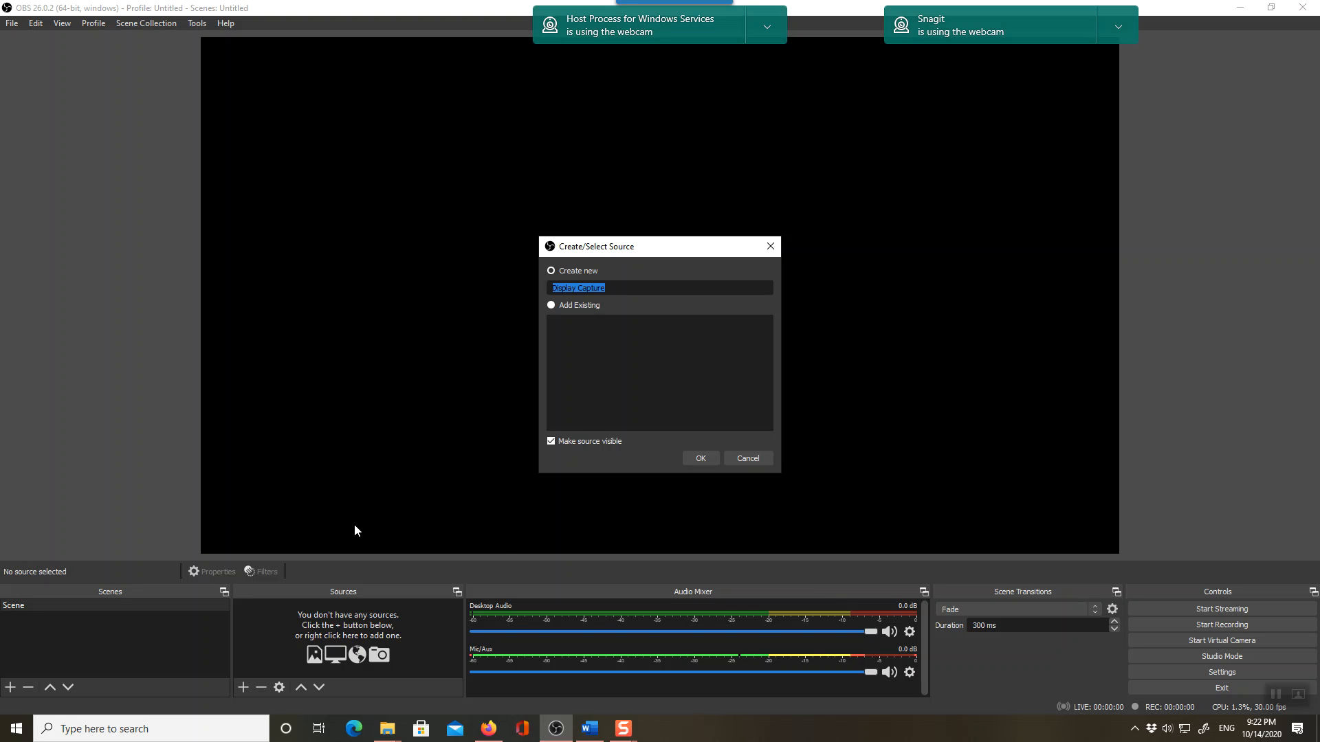
pyautogui.click(700, 458)
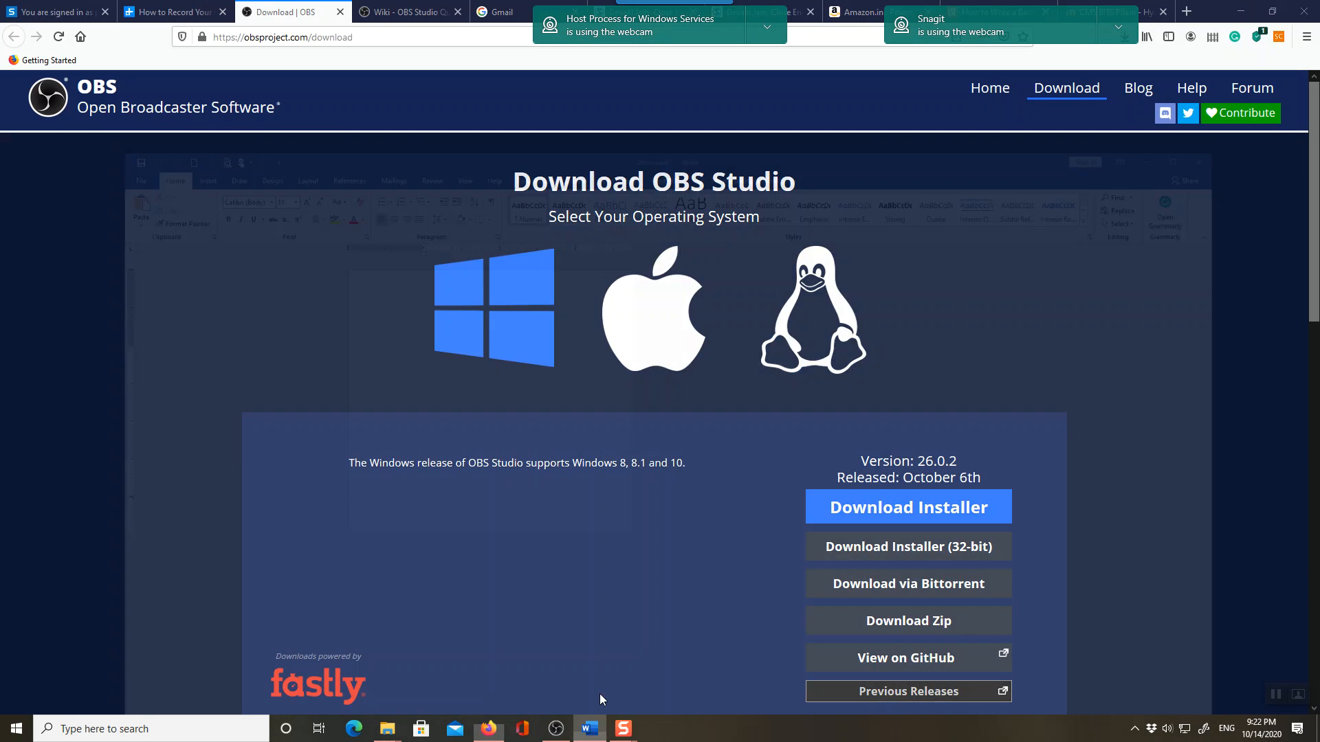
# - Type "This is a test run of OBS studio." into the blank Word document, then minimise Word
pyautogui.click(587, 728)
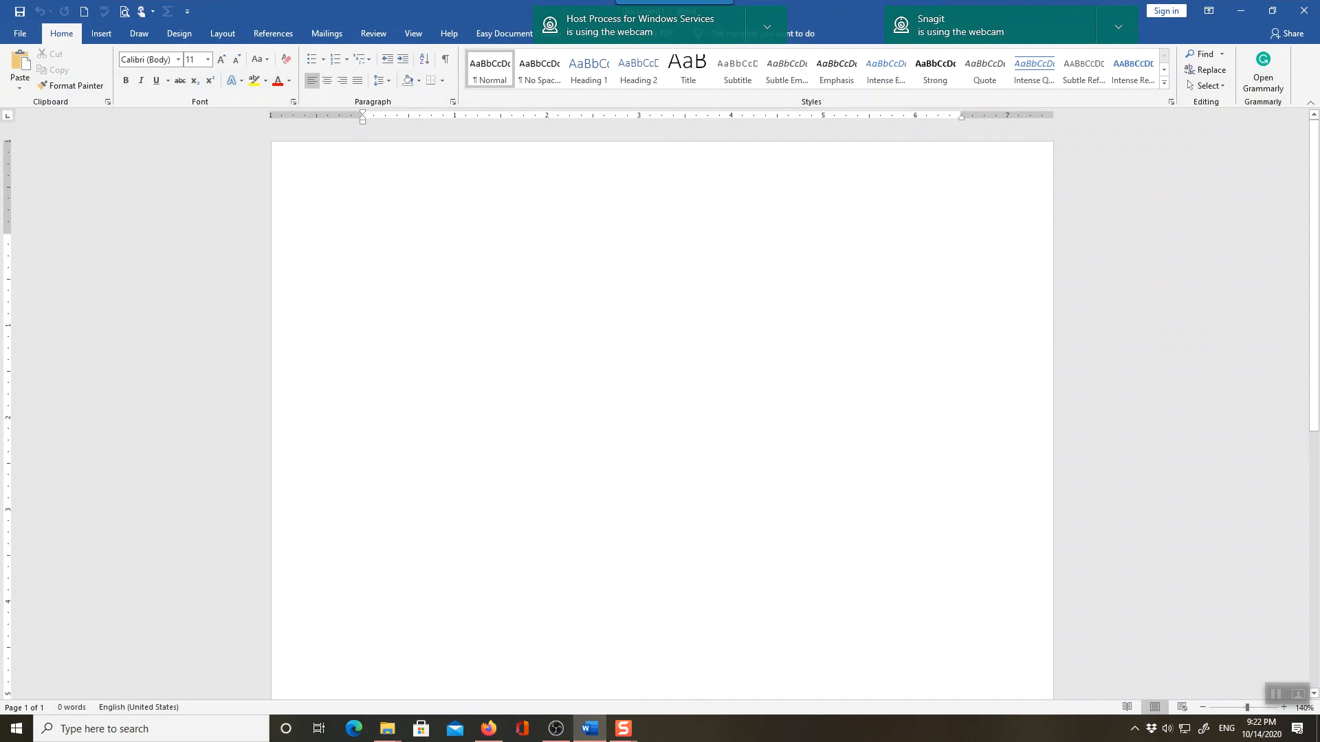
pyautogui.write('This is a t')
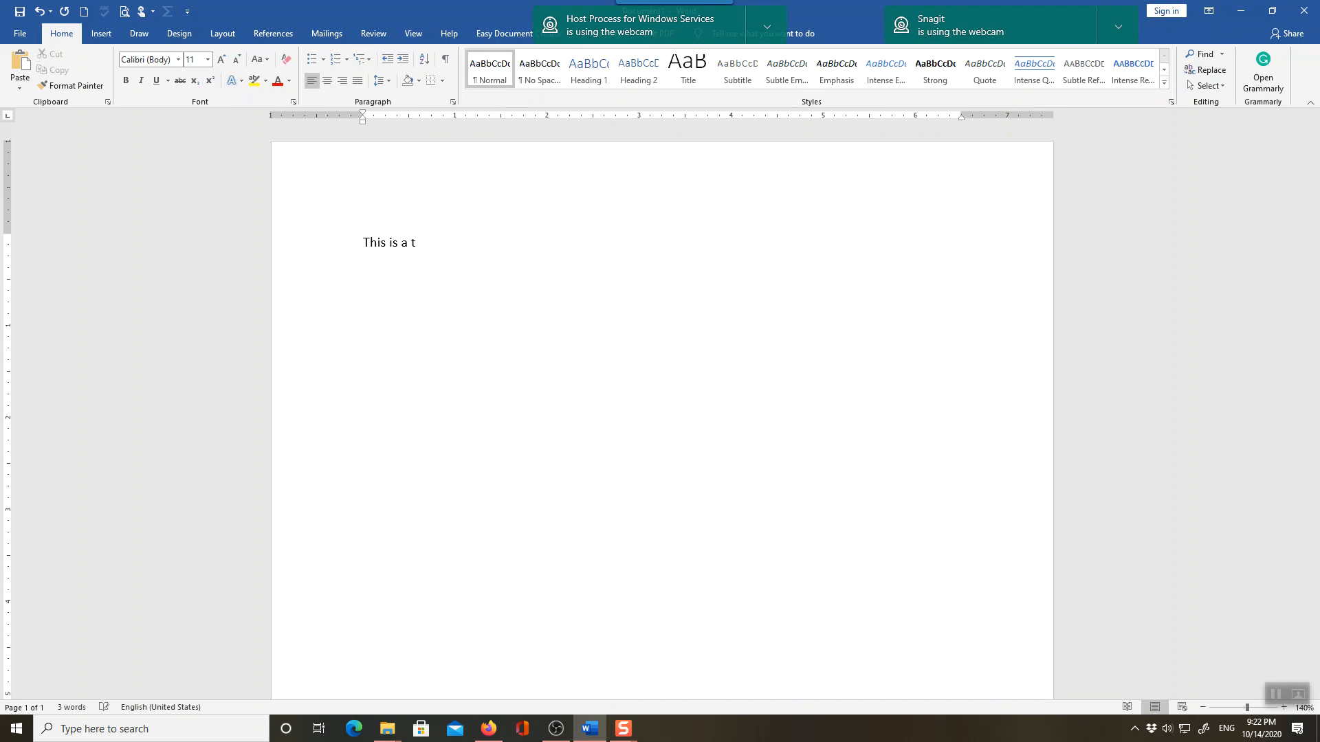
pyautogui.write('est run')
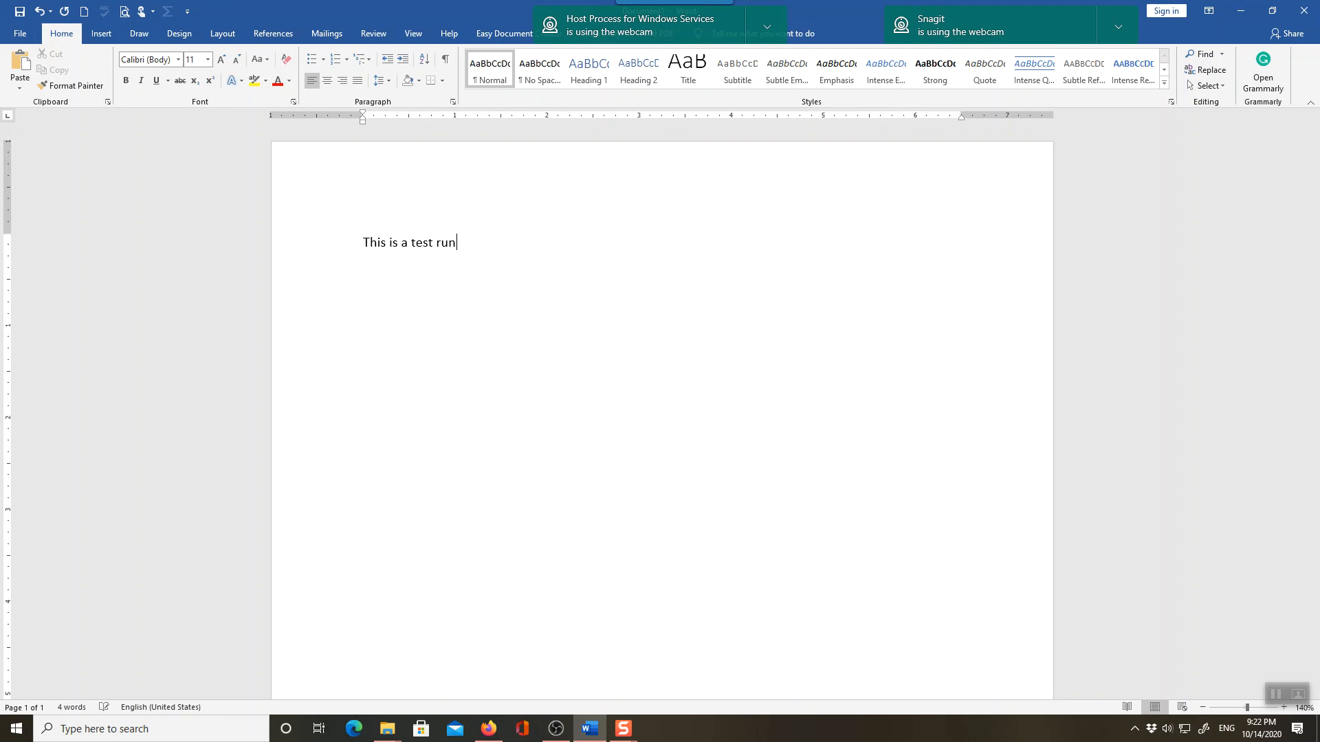
pyautogui.write('of O')
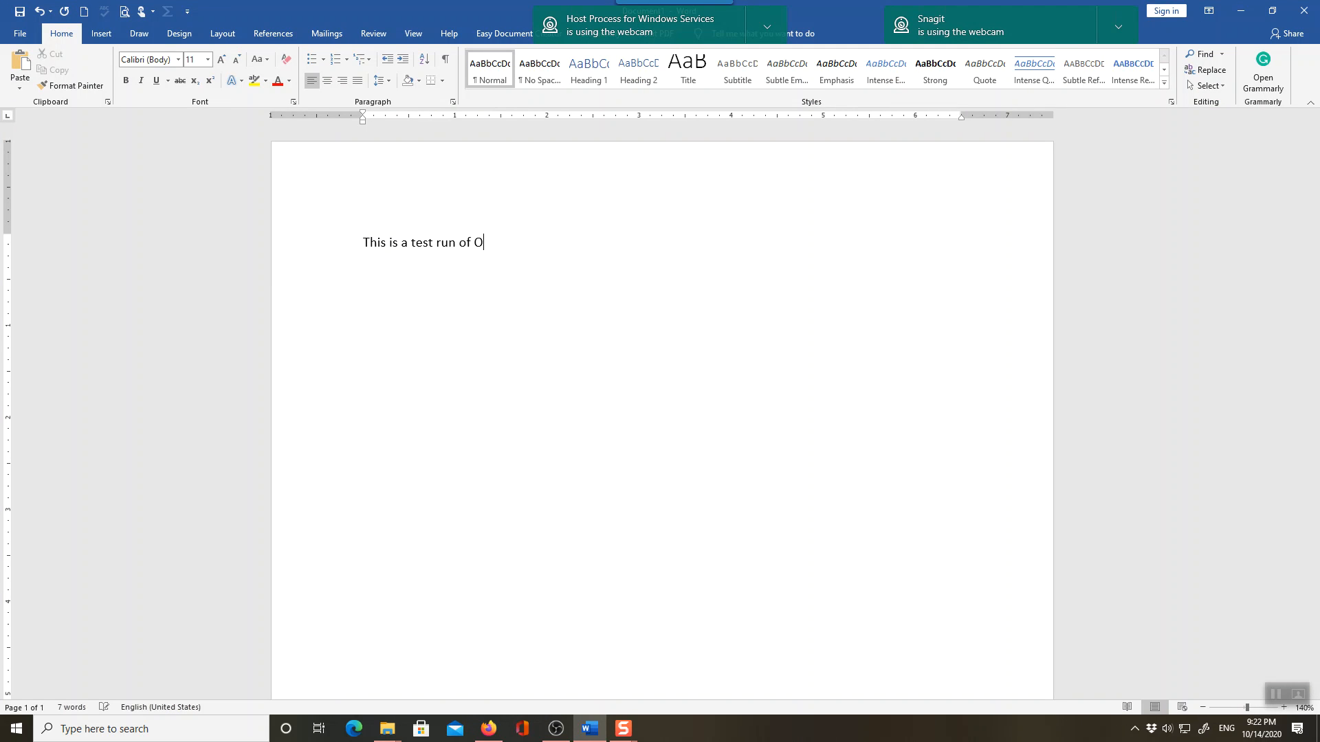
pyautogui.write('BS stud')
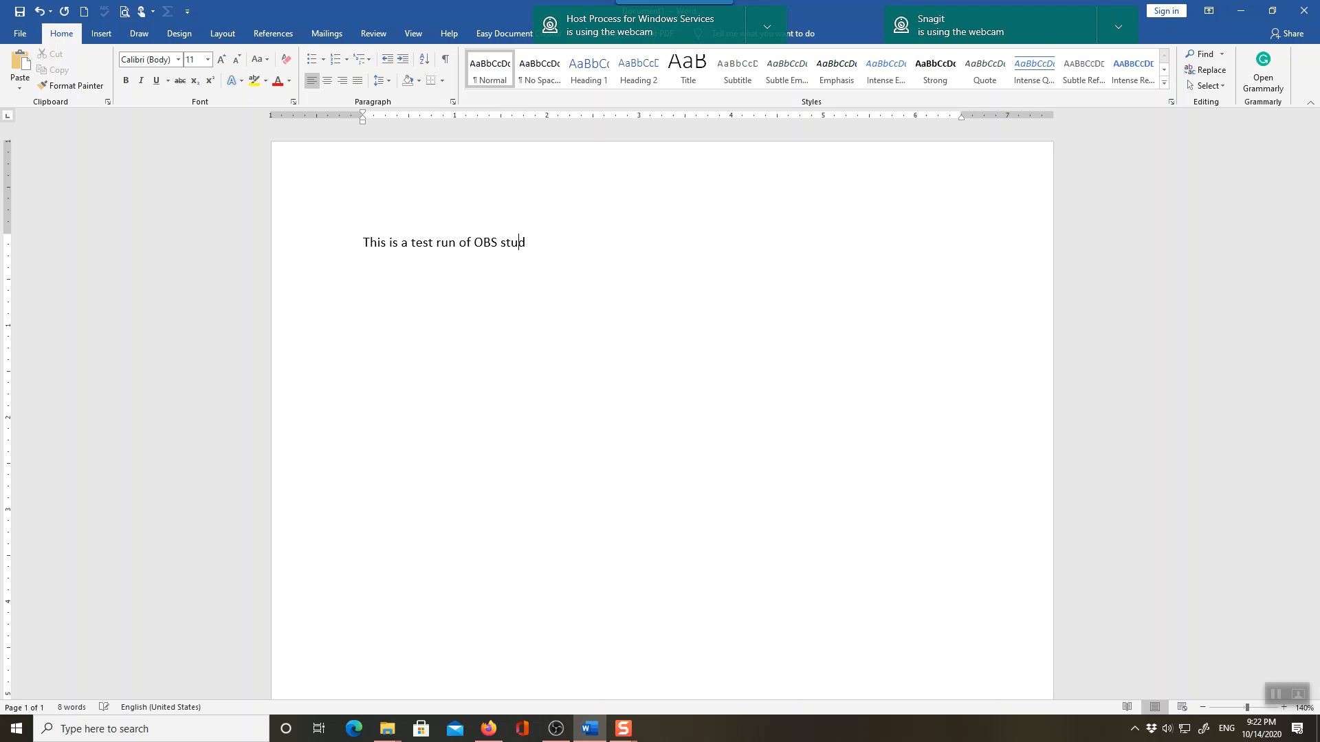
pyautogui.write('io.')
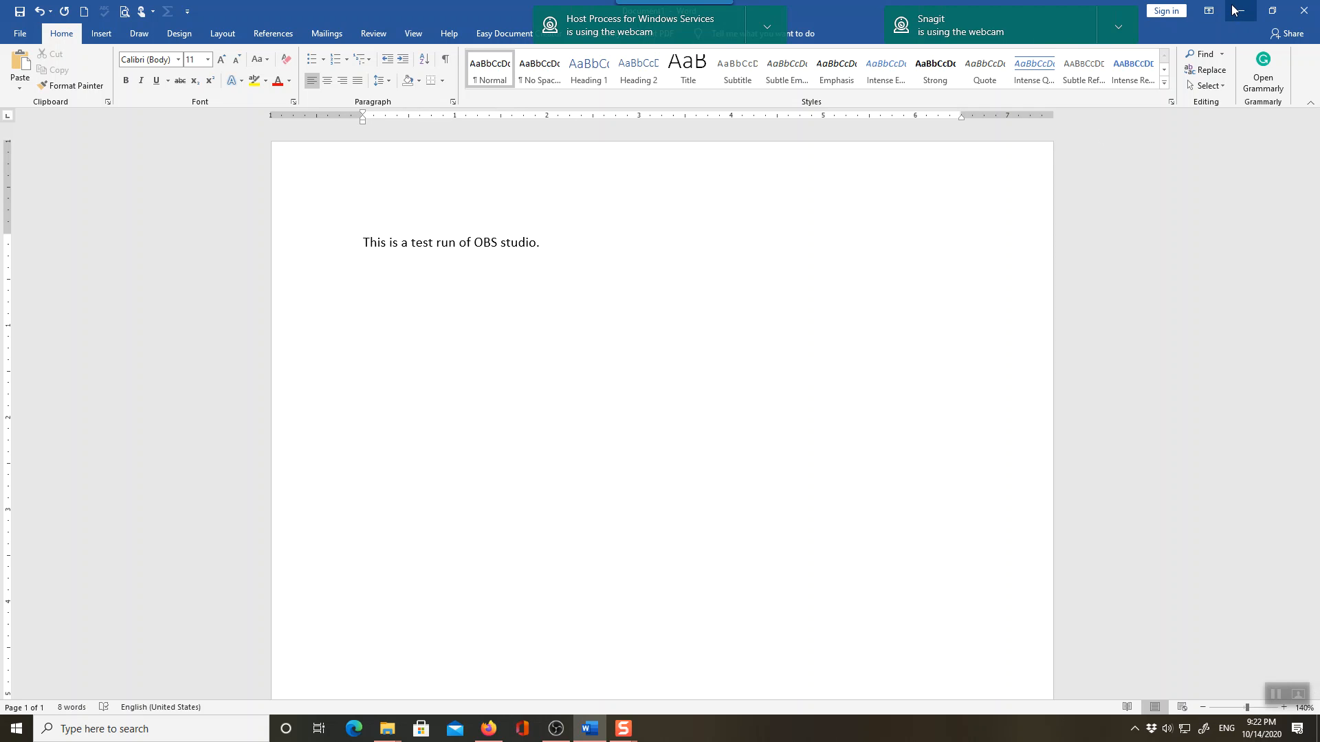
pyautogui.click(488, 728)
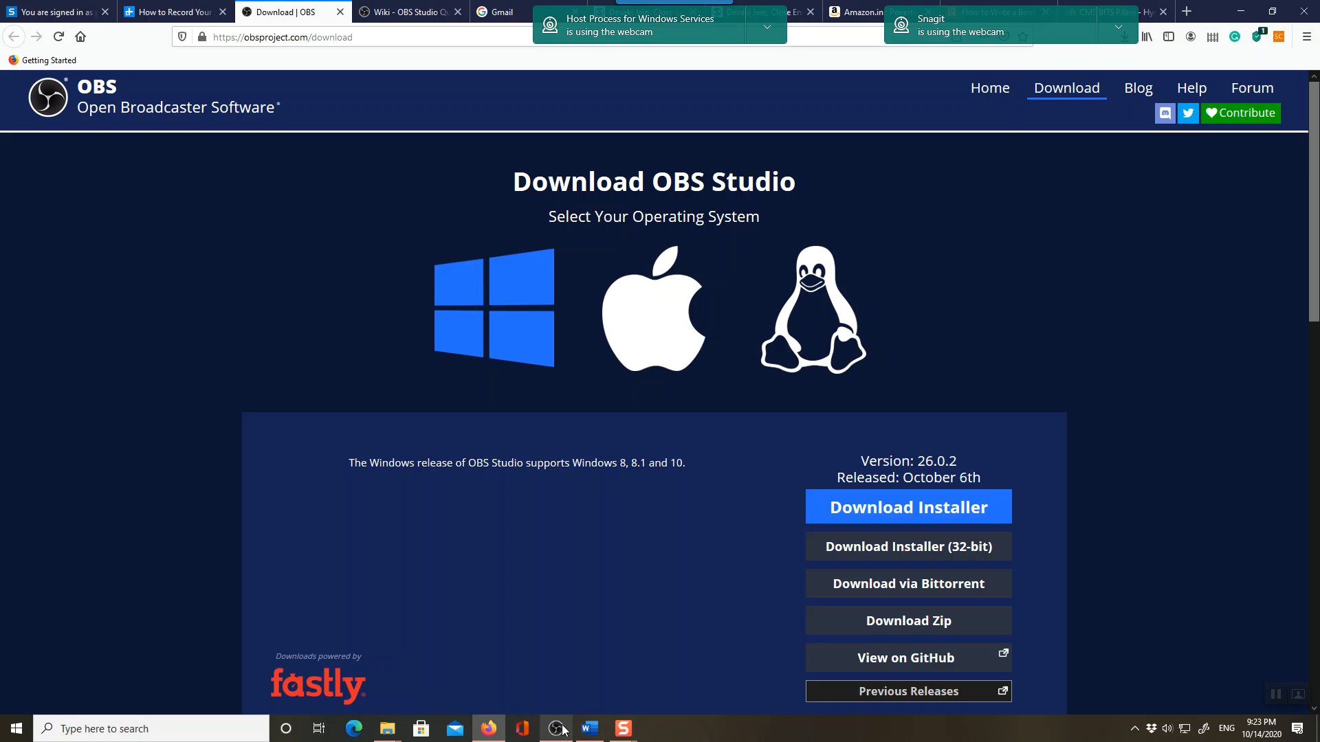
# - Switch back to OBS Studio to see the Display Capture preview of the desktop
pyautogui.click(554, 728)
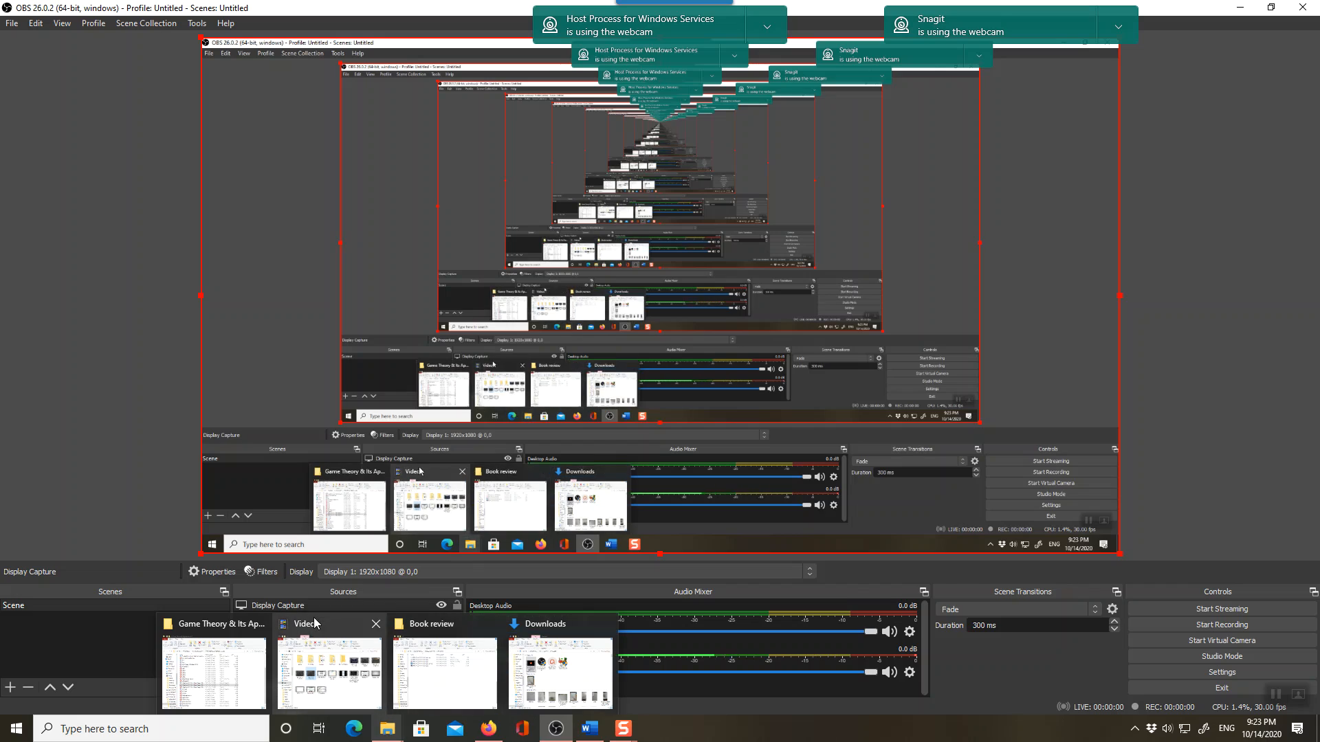
pyautogui.click(387, 728)
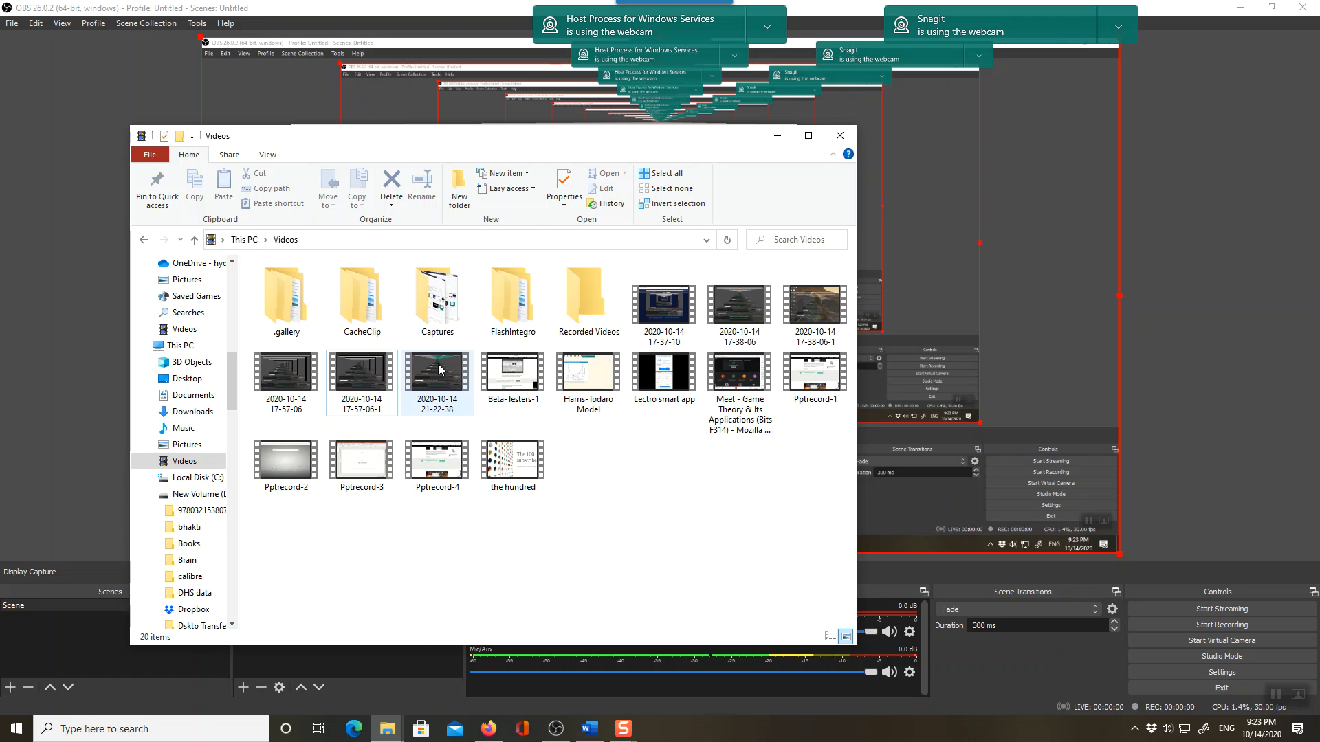
pyautogui.click(437, 372)
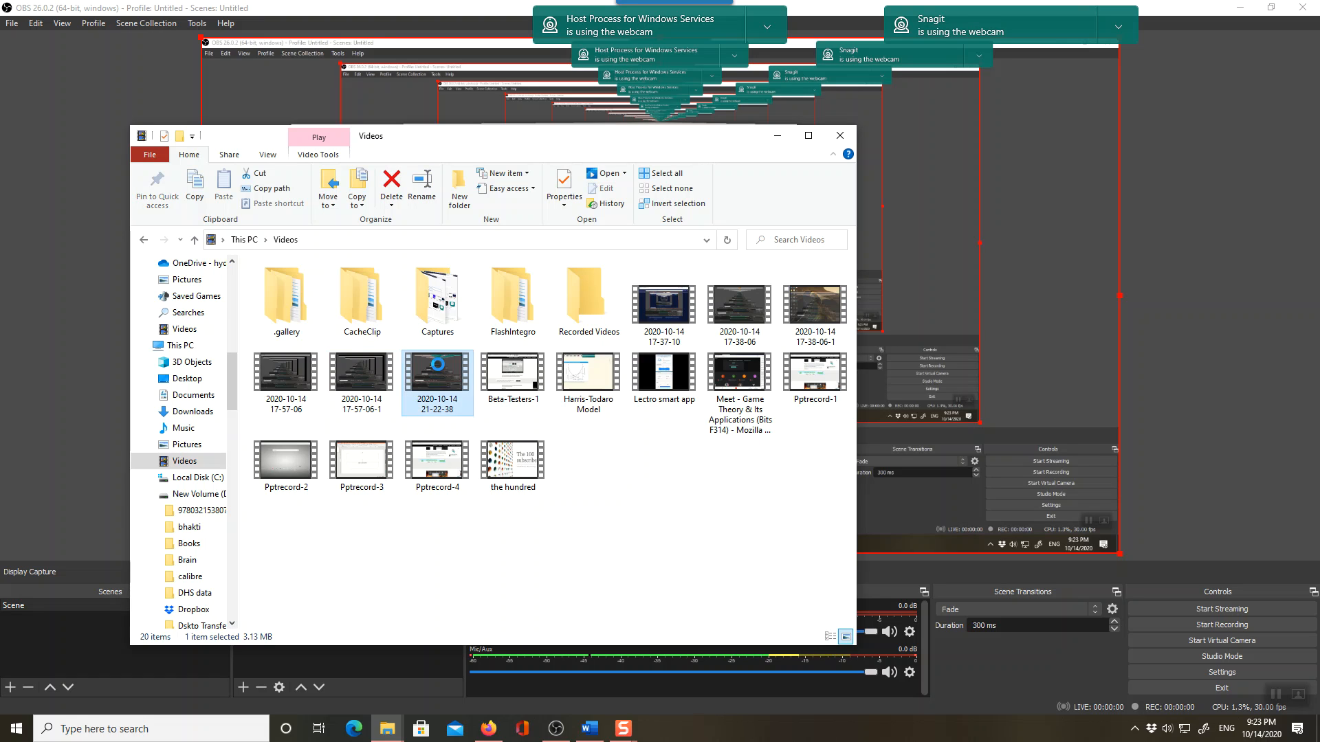
pyautogui.rightClick(438, 372)
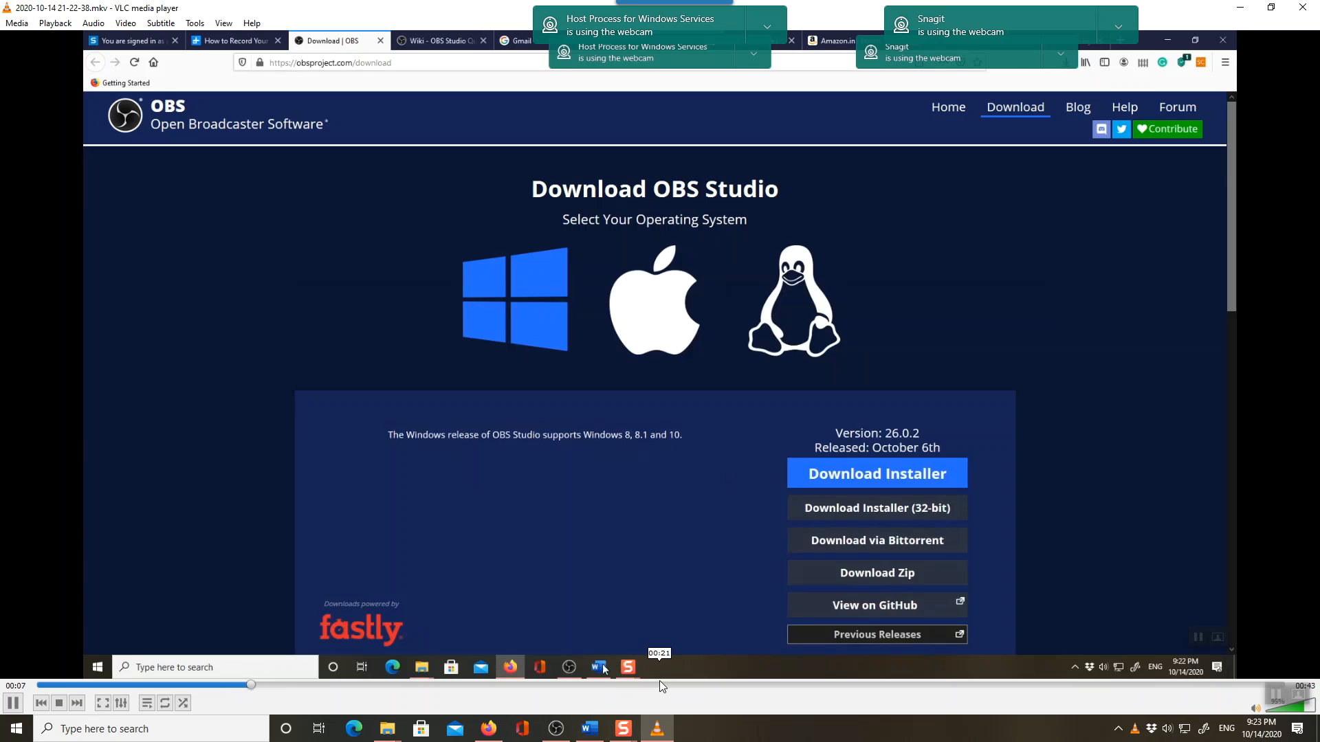
# - Click into the window and type "This is a test" while the recording plays in VLC
pyautogui.click(596, 667)
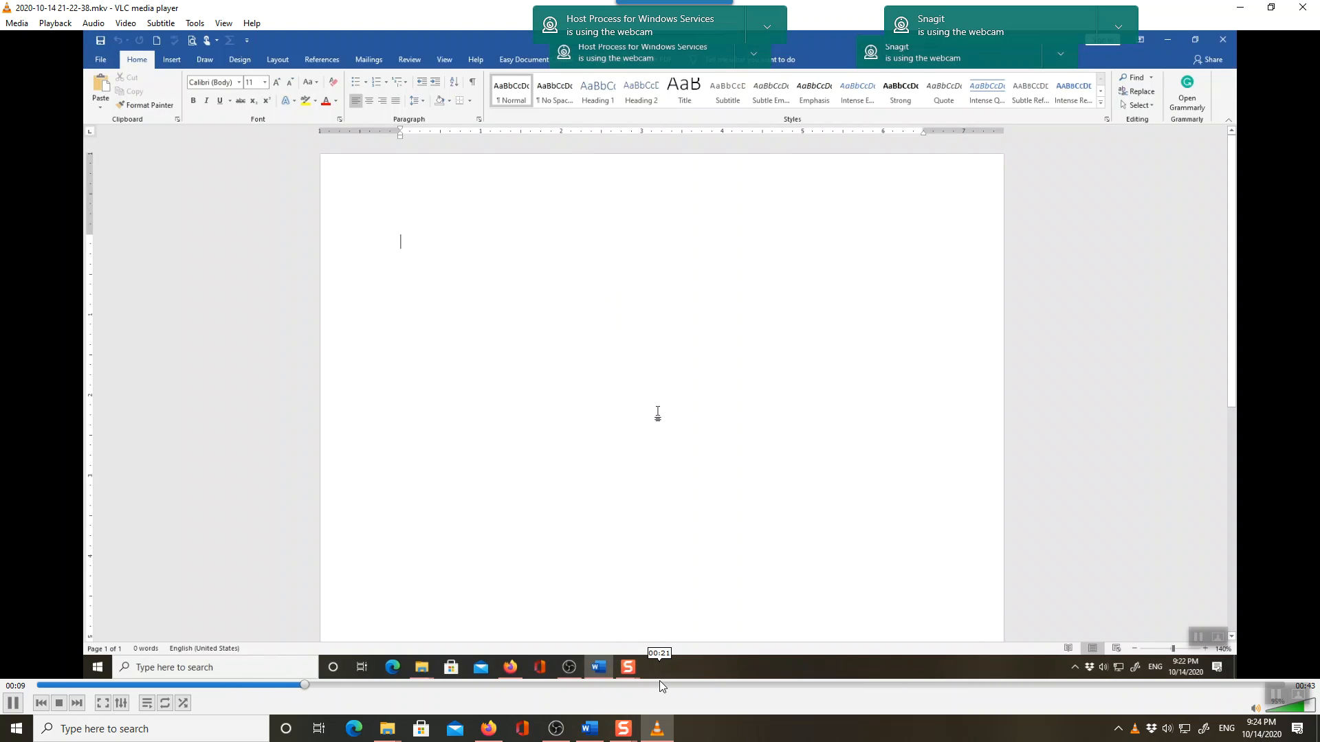
pyautogui.write('This is a')
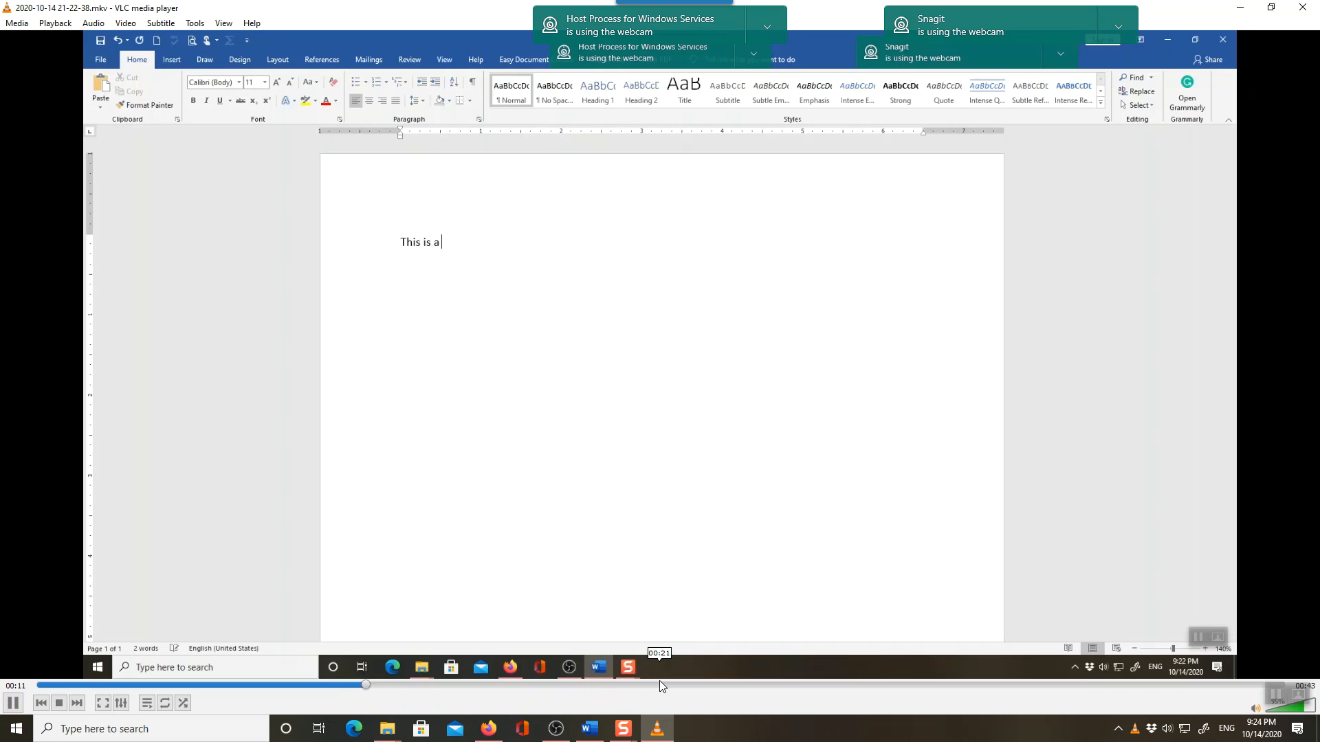
pyautogui.write('test')
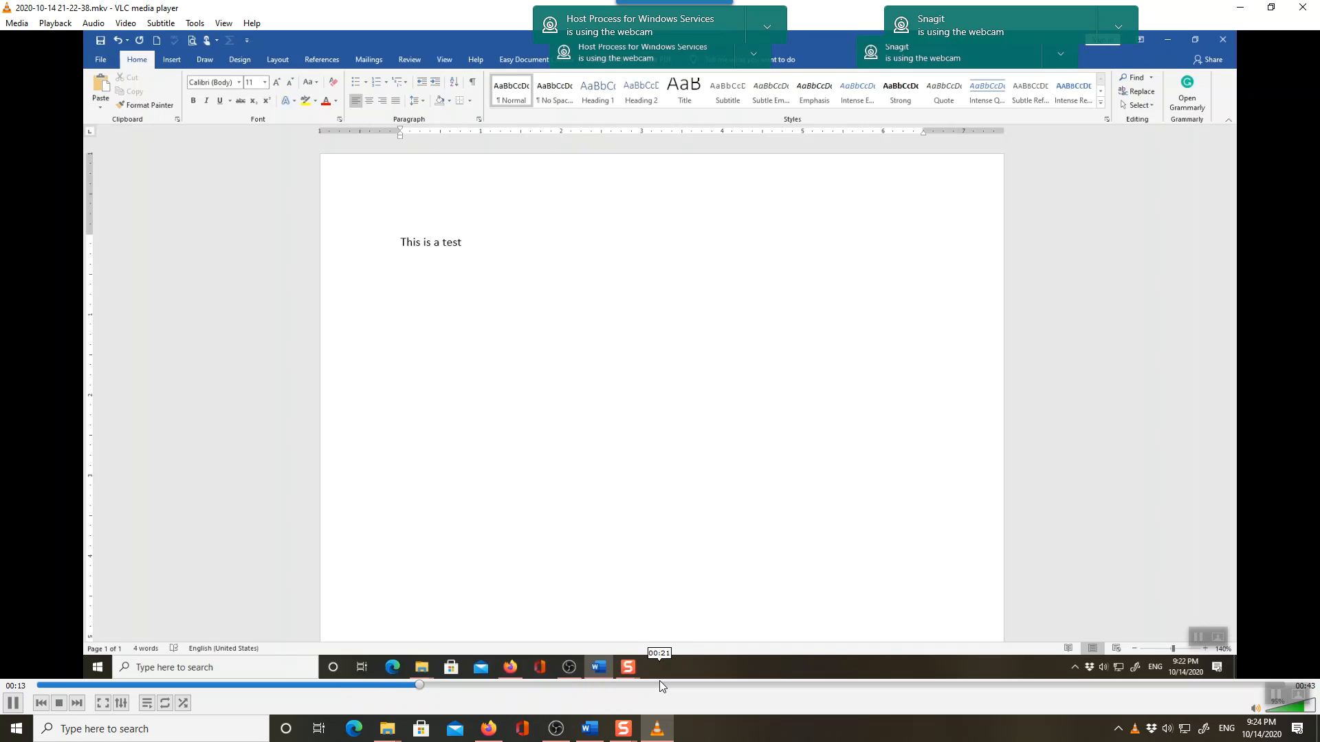